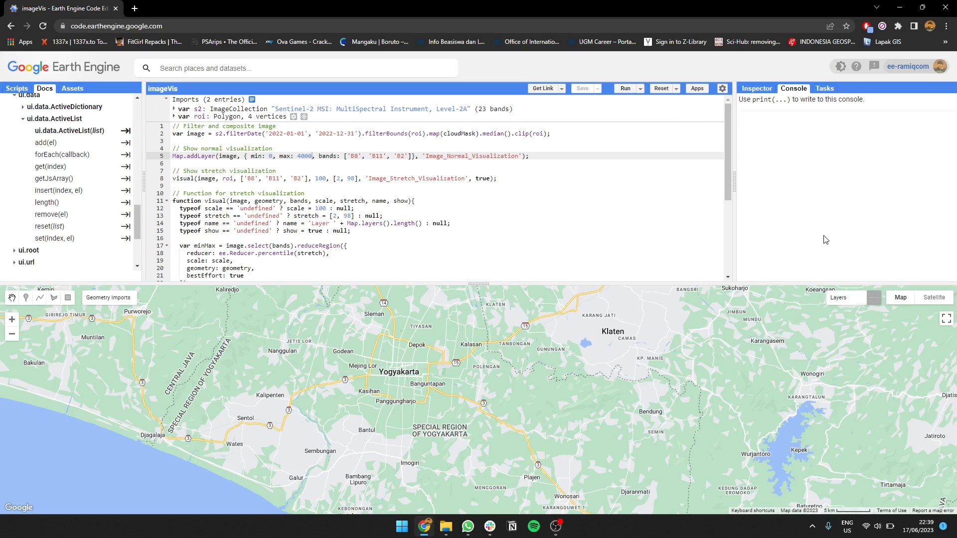
Hide Image_Stretch_Visualization in Layers, leaving only Image_Normal_Visualization displayed.
left_click(845, 298)
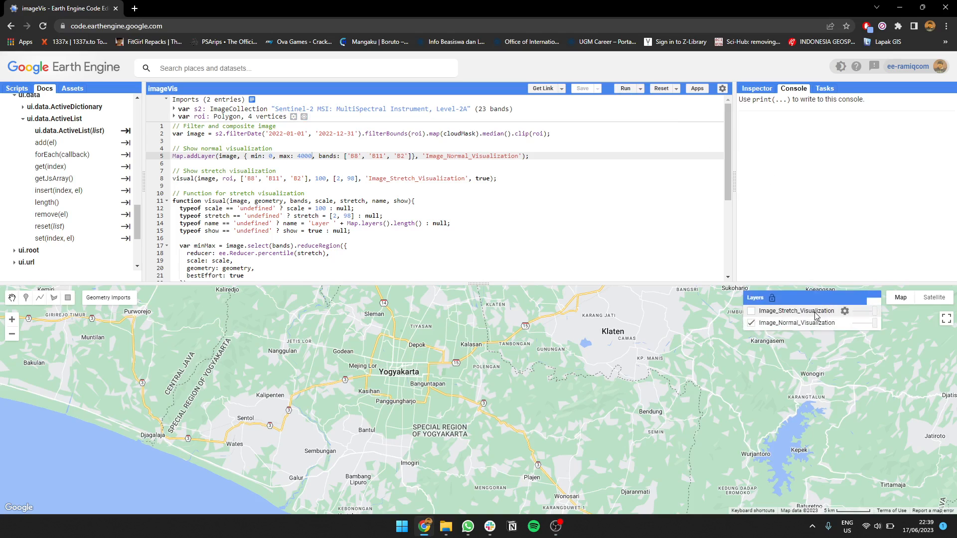
left_click(751, 311)
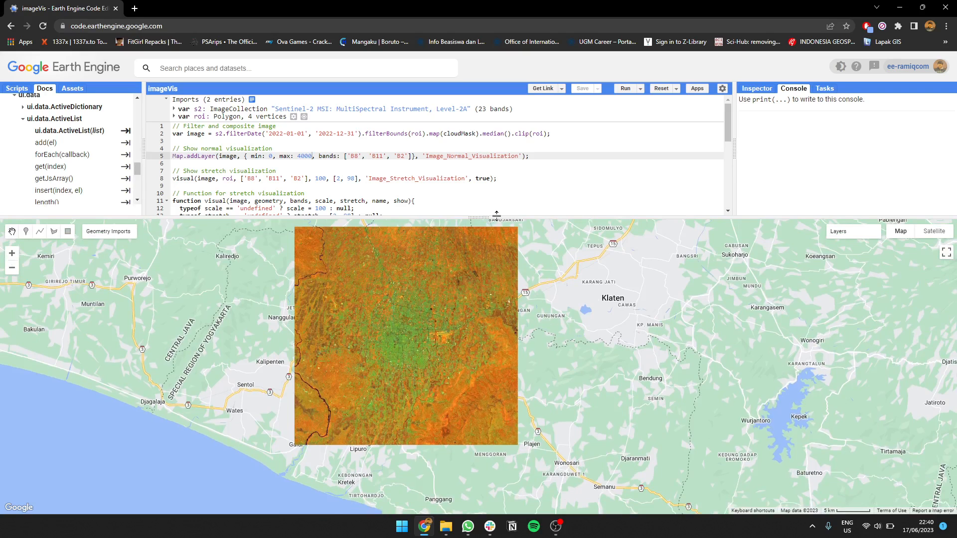
mouse_move(497, 215)
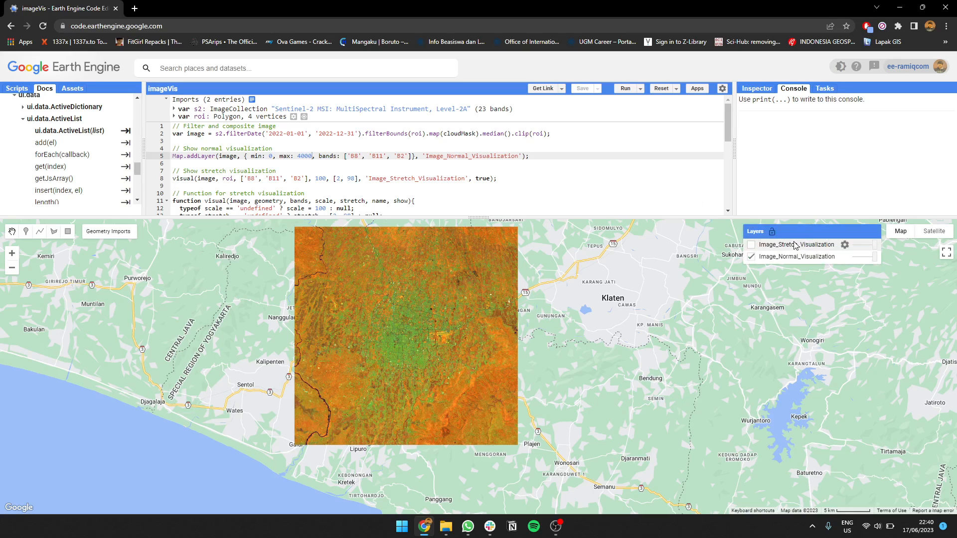
Toggle Image_Stretch_Visualization on and off to compare it, then close Layers.
left_click(751, 244)
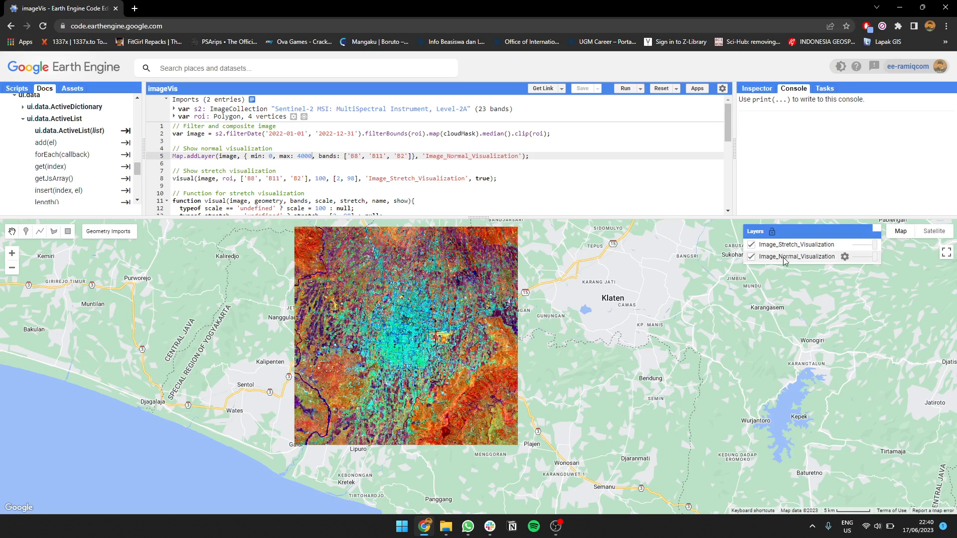
left_click(751, 244)
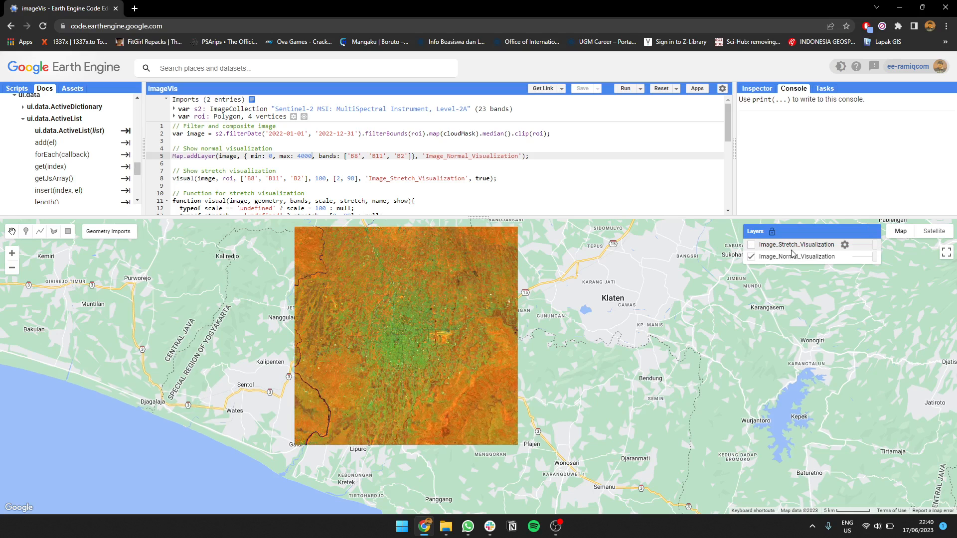
left_click(750, 244)
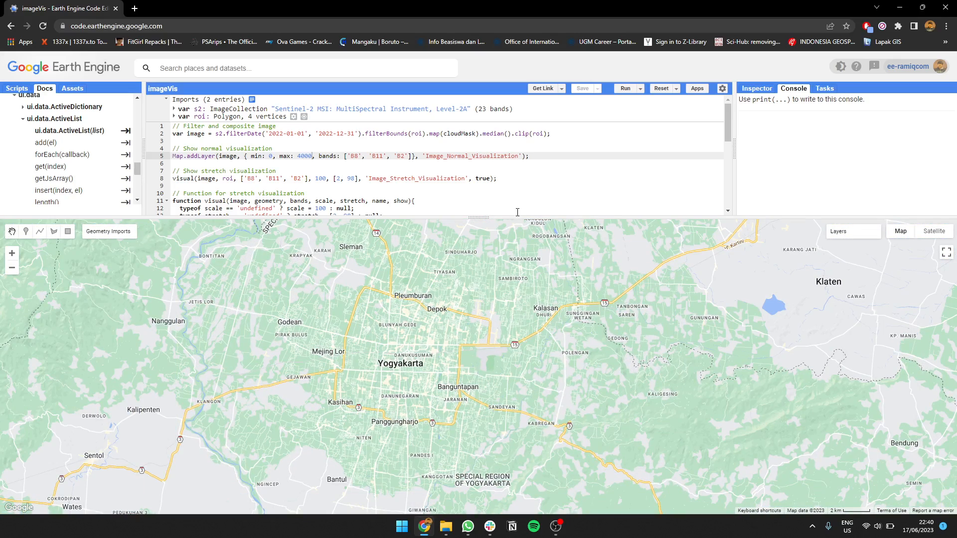
Toggle Image_Stretch_Visualization off and back on against the normal layer, ending with it shown.
left_click(625, 88)
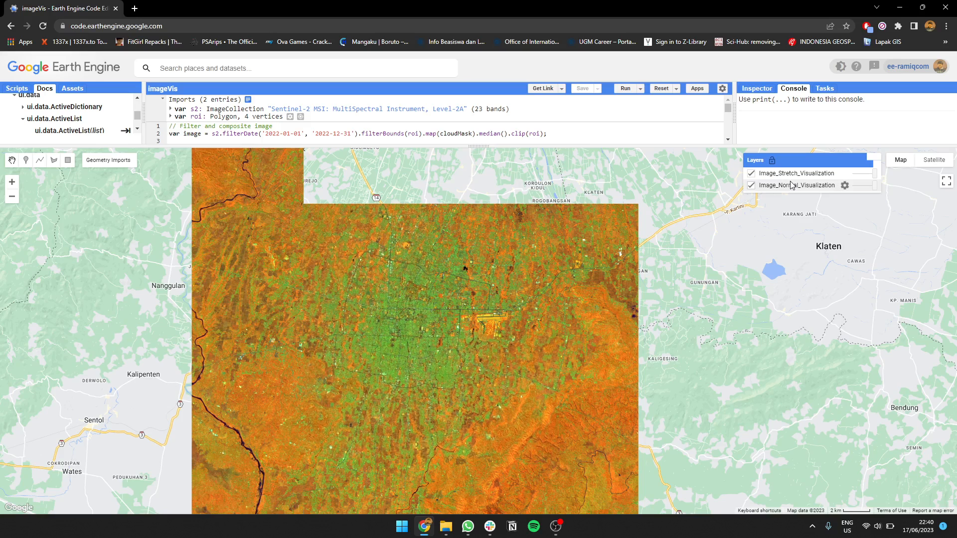
left_click(751, 185)
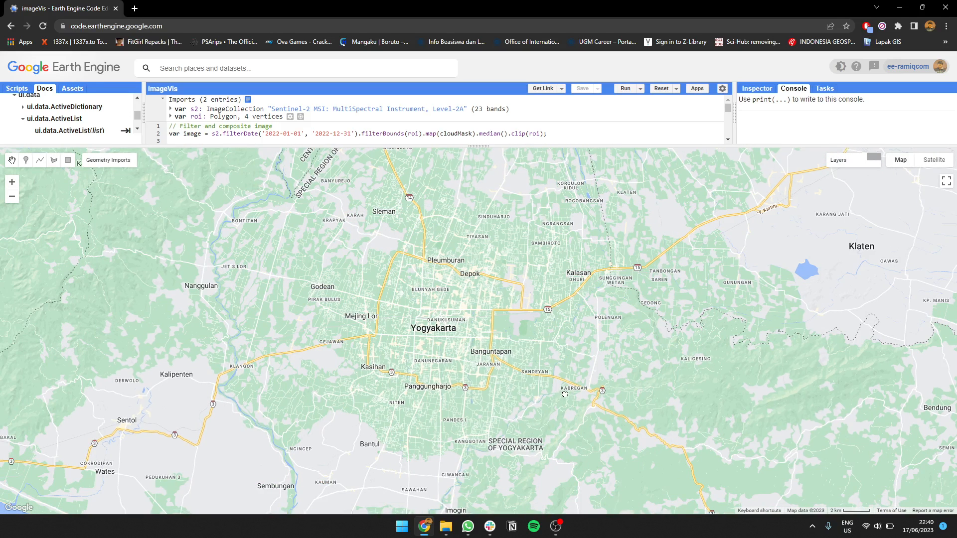
left_click(624, 89)
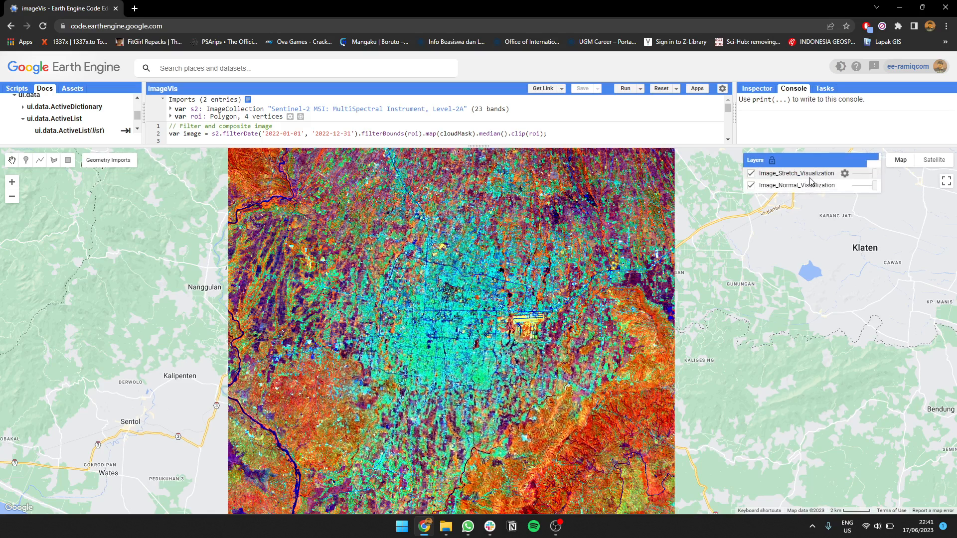
left_click(751, 174)
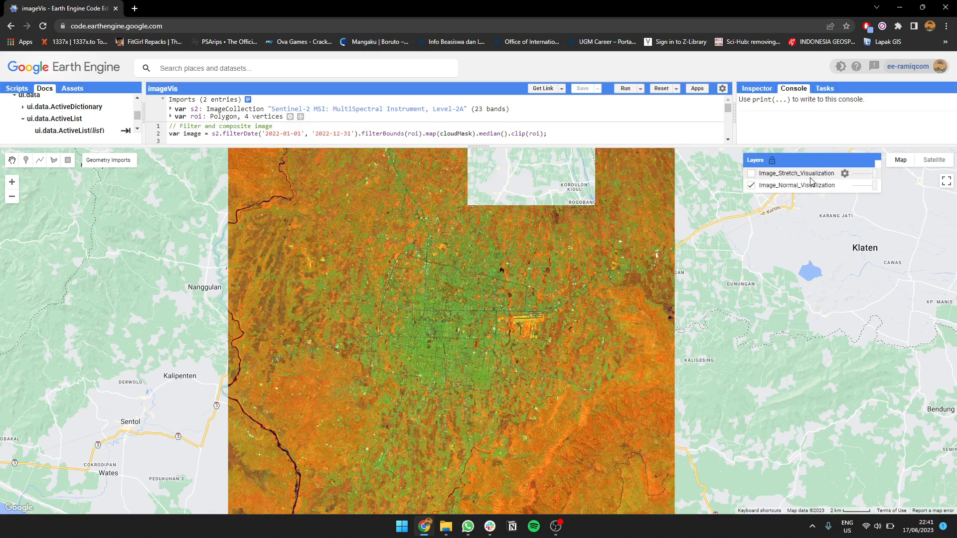
left_click(751, 173)
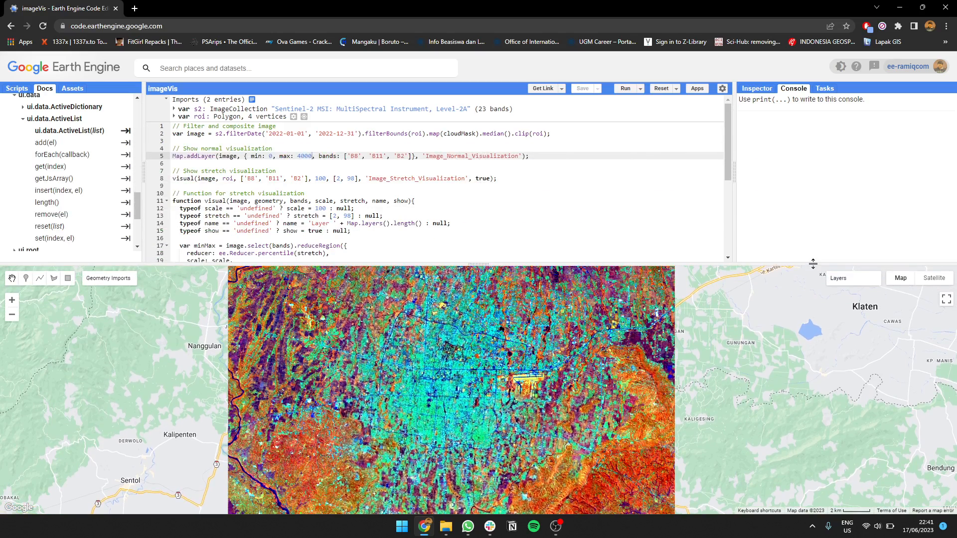
scroll("down", 3)
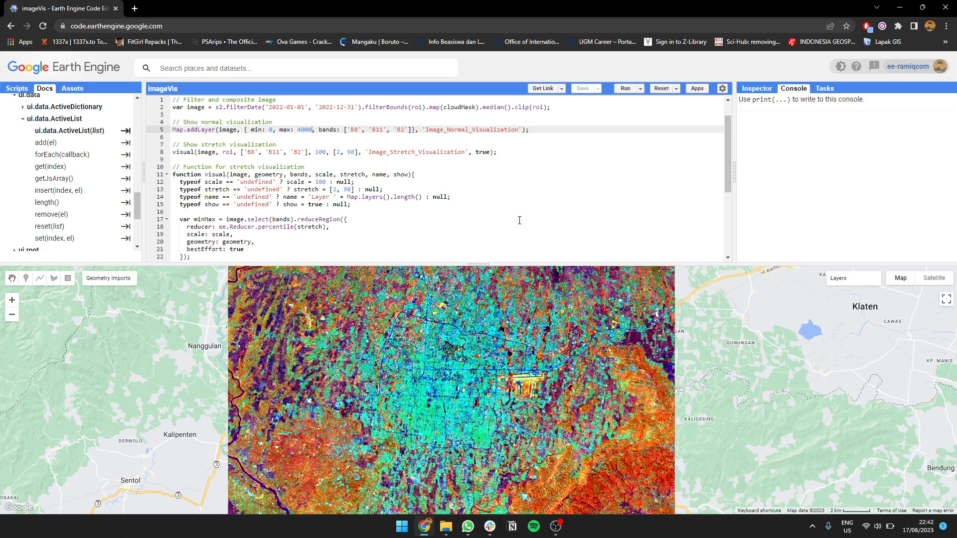
scroll("down", 3)
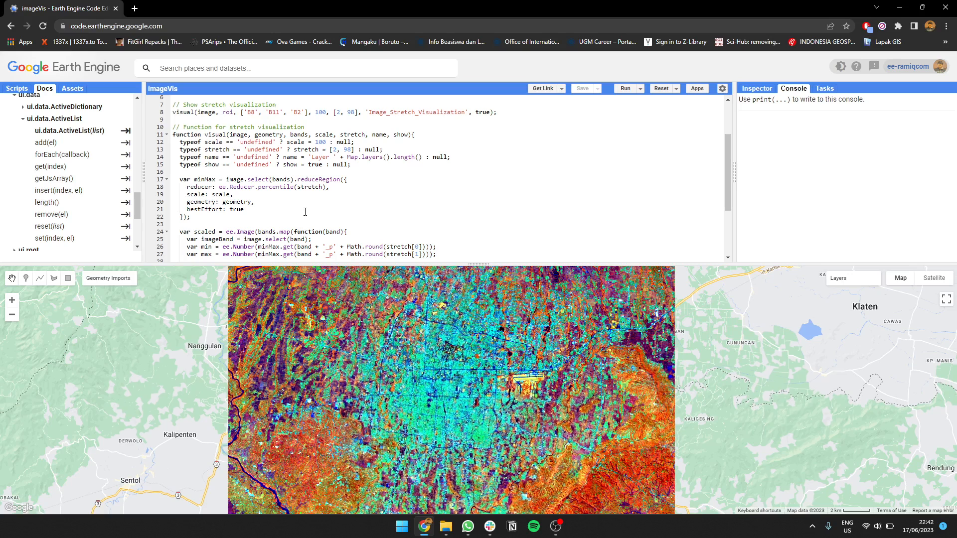
scroll("down", 3)
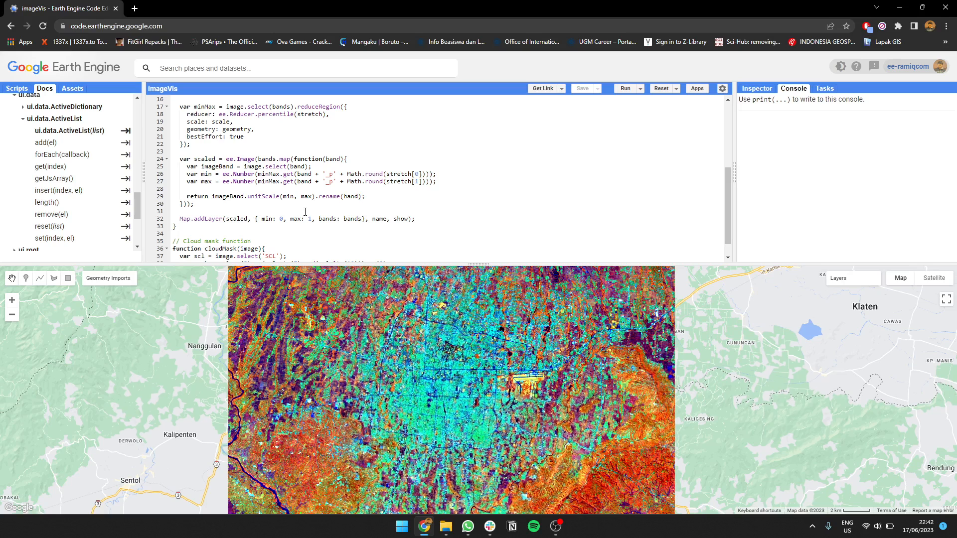
scroll("up", 3)
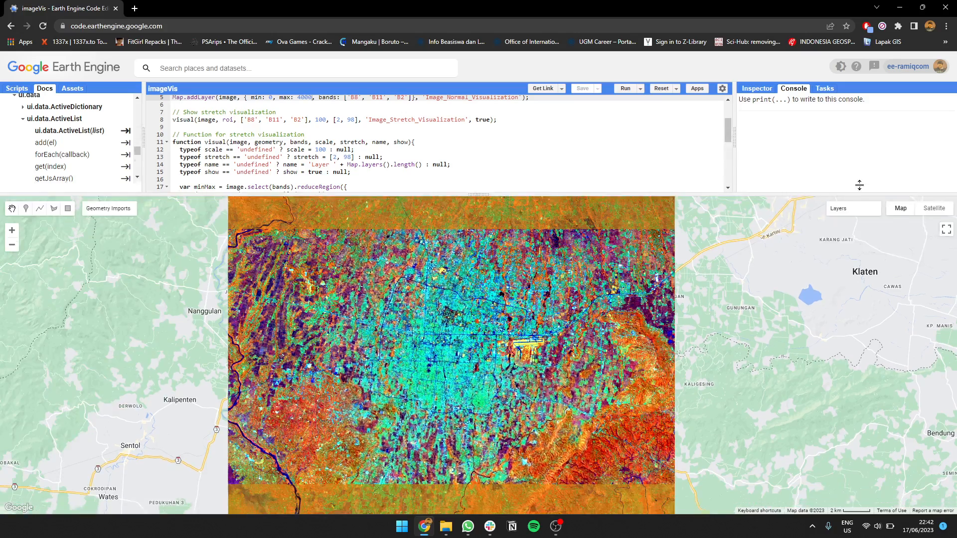
Zoom out and back in around the Yogyakarta composite extent, and scroll the script to the top.
left_click(838, 207)
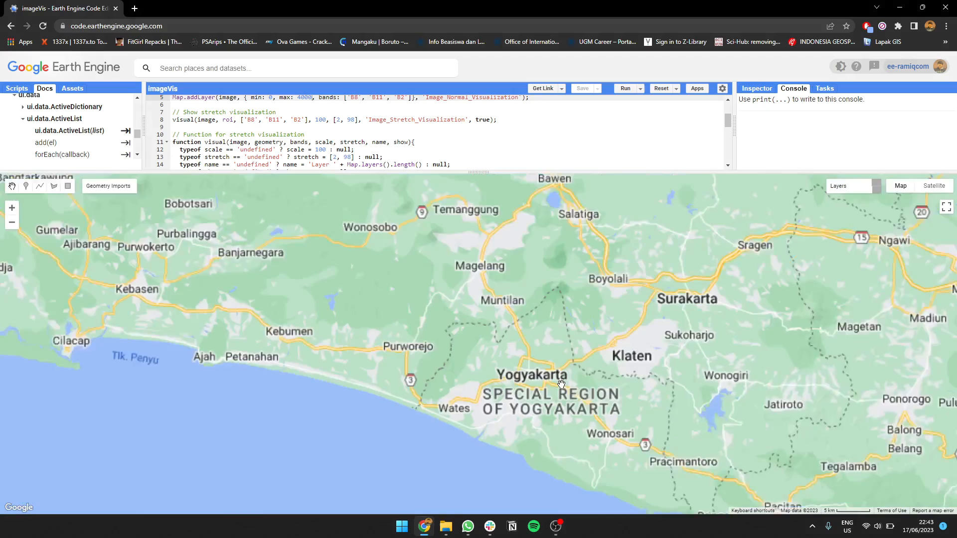
left_click(624, 89)
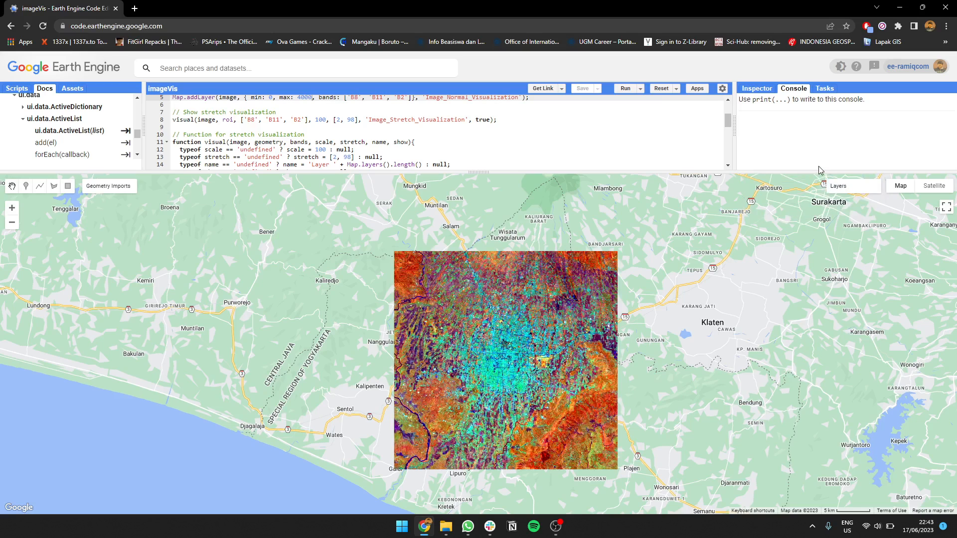
mouse_move(832, 172)
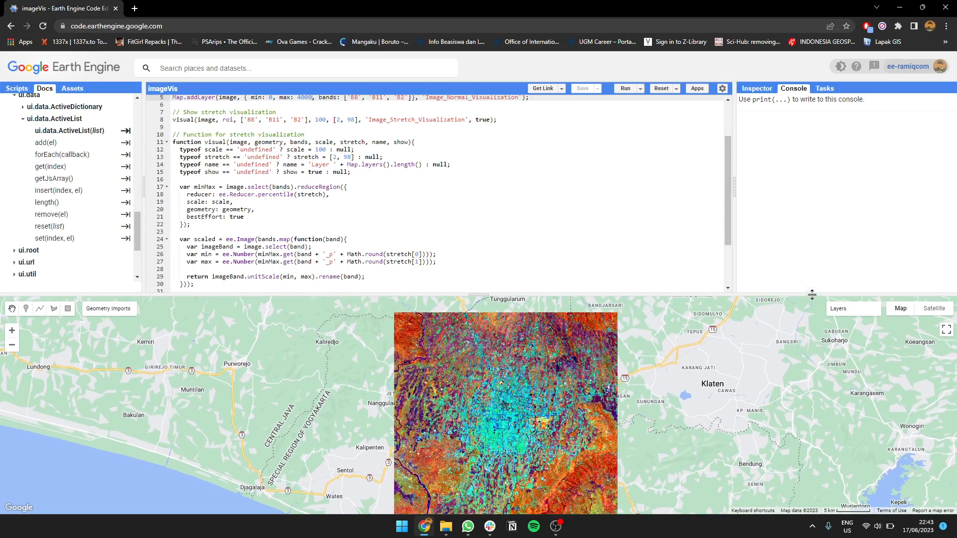
scroll("down", 3)
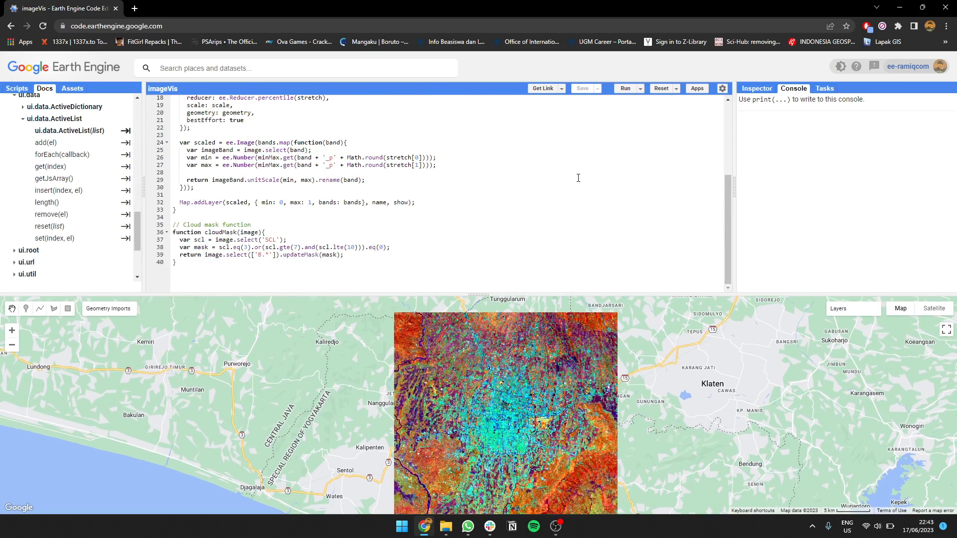
scroll("up", 3)
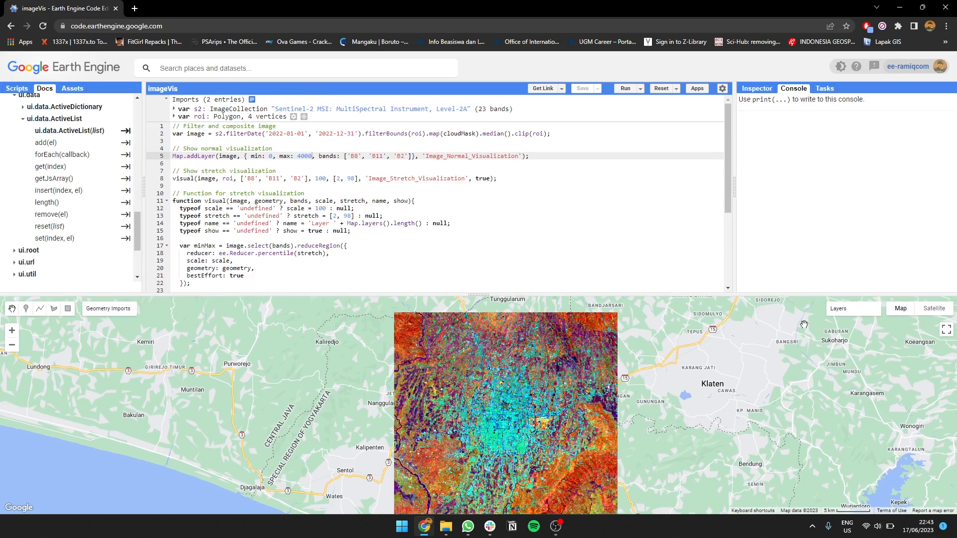